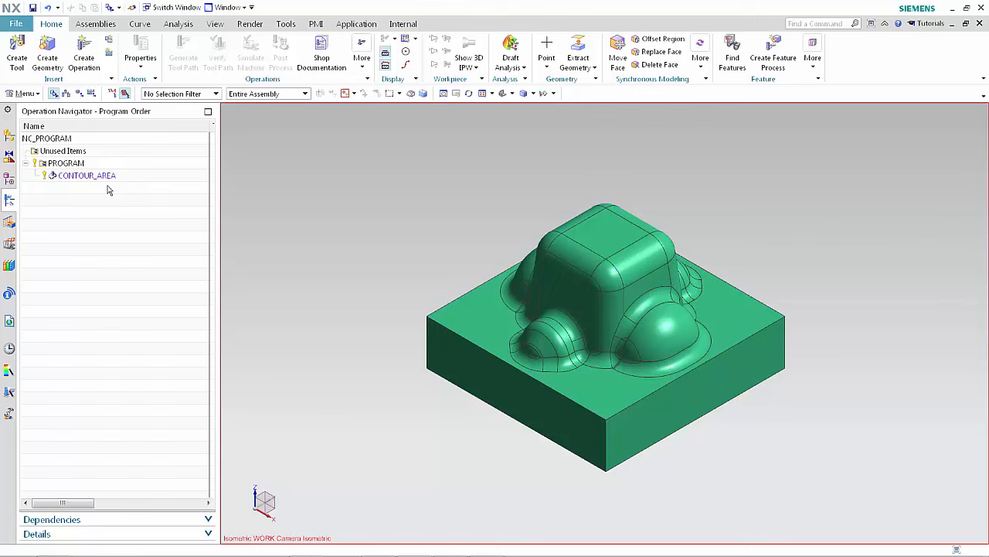
# - Edit the CONTOUR_AREA operation and generate its follow-periphery toolpath over the part
pyautogui.doubleClick(87, 174)
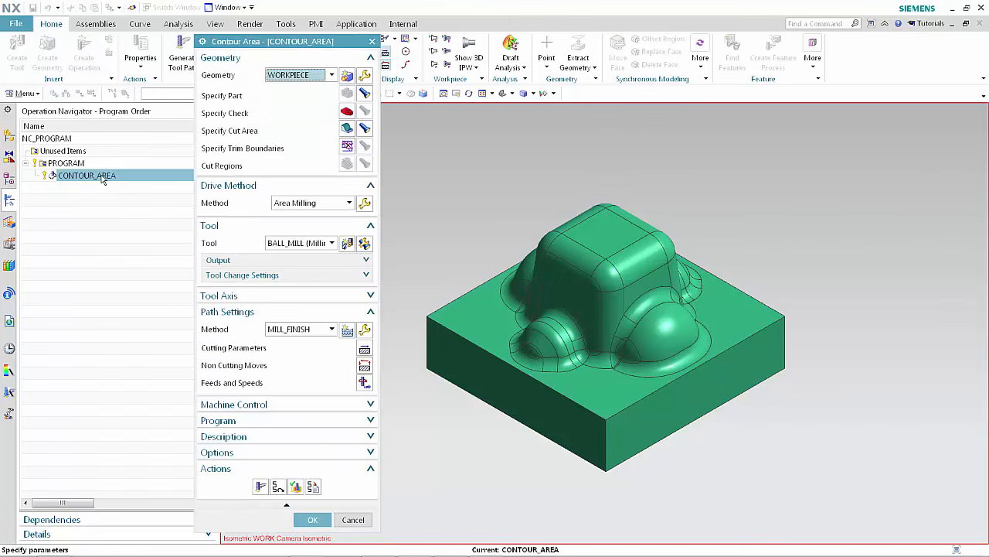
pyautogui.moveTo(195, 347)
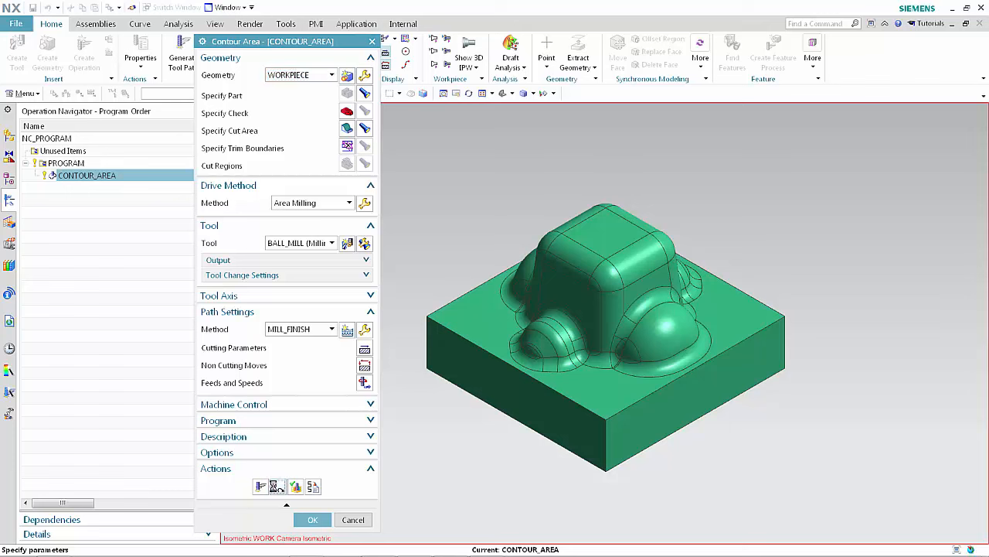
pyautogui.click(279, 485)
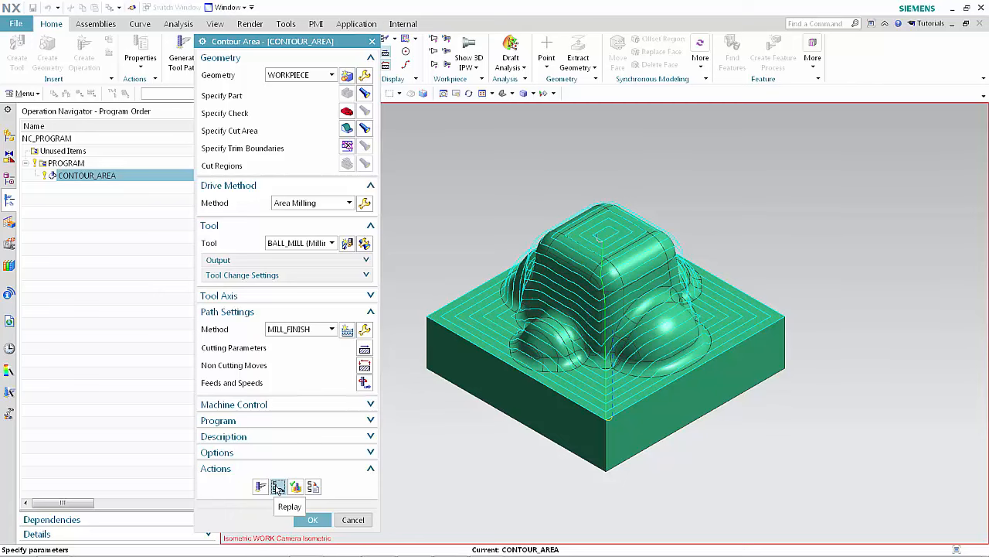
pyautogui.moveTo(297, 486)
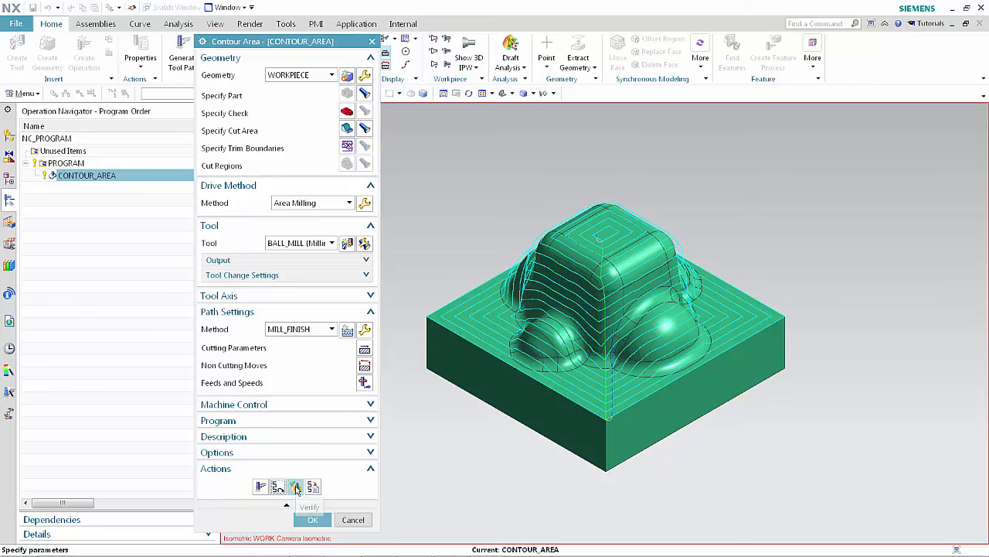
# - Verify the toolpath with a 3D Dynamic material-removal simulation revealing large scallops, then return to the operation
pyautogui.click(296, 486)
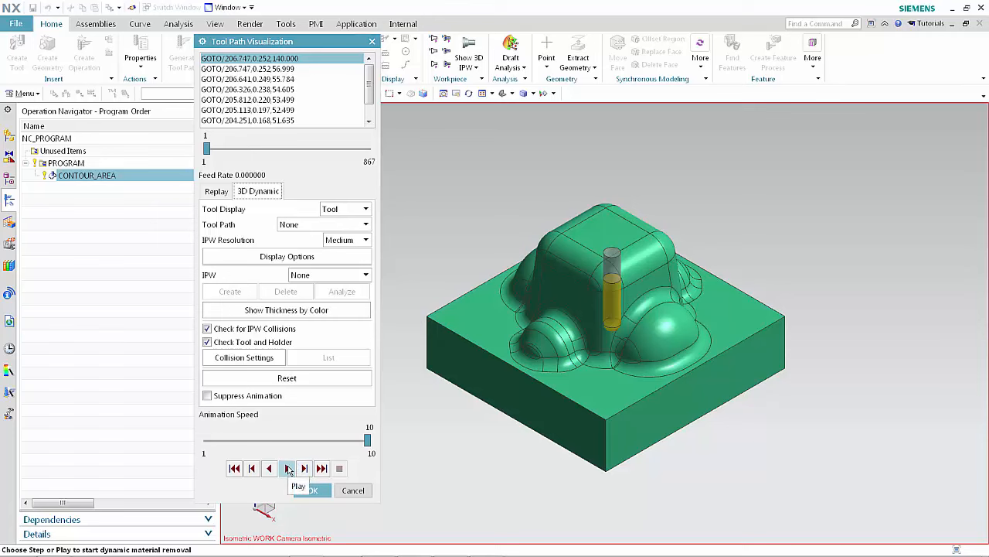
pyautogui.click(287, 467)
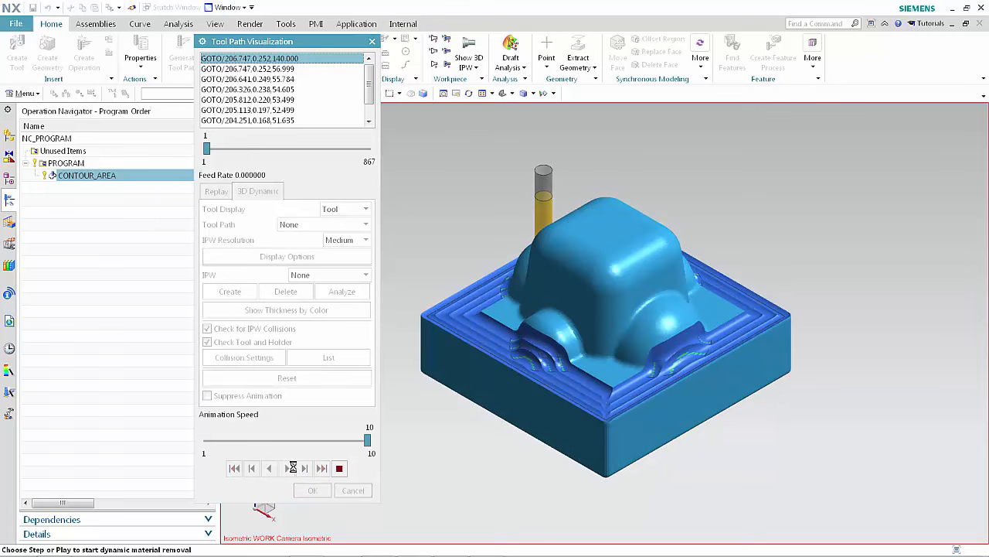
pyautogui.click(289, 467)
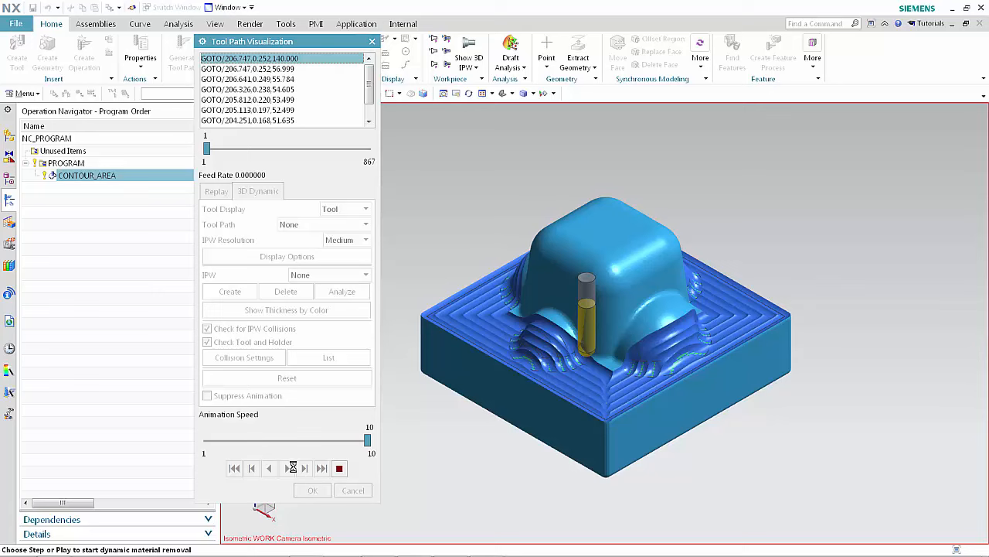
pyautogui.click(292, 466)
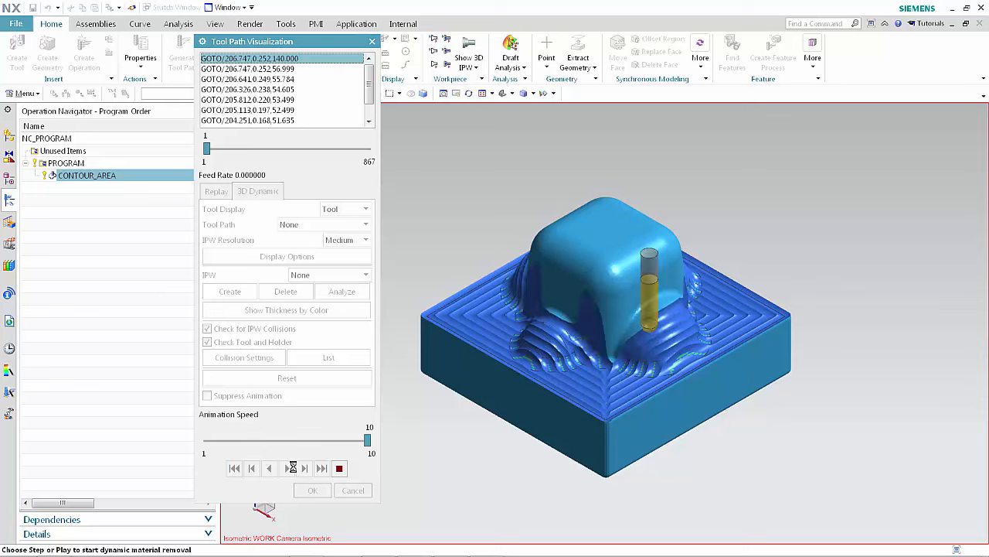
pyautogui.click(286, 467)
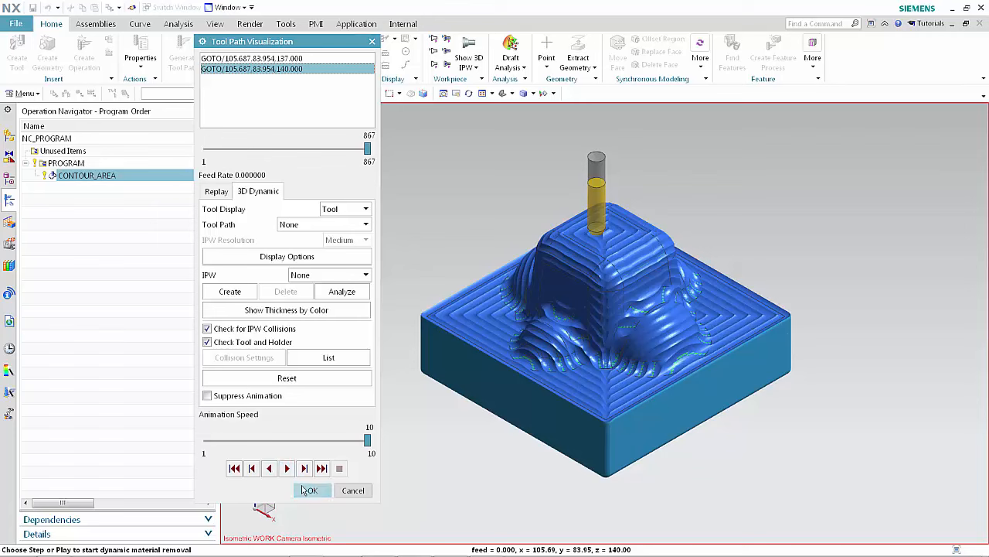
pyautogui.click(309, 489)
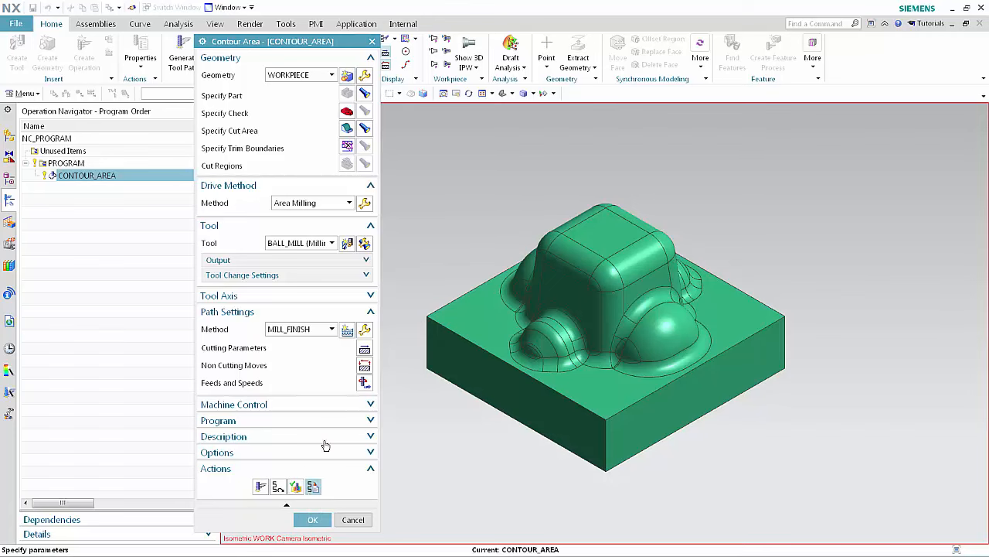
pyautogui.moveTo(365, 203)
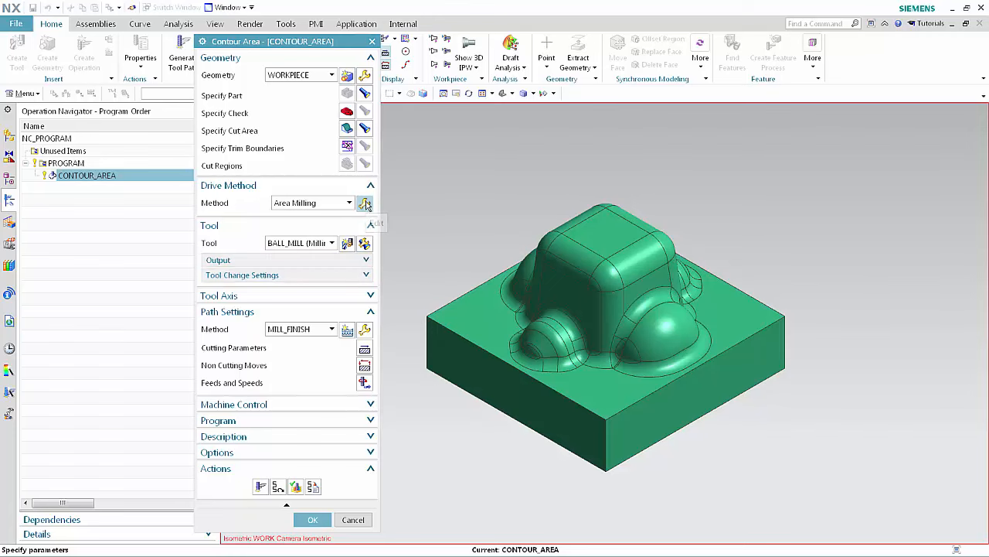
# - Enable Stepover Cleanup in the area milling drive method settings and confirm
pyautogui.click(365, 203)
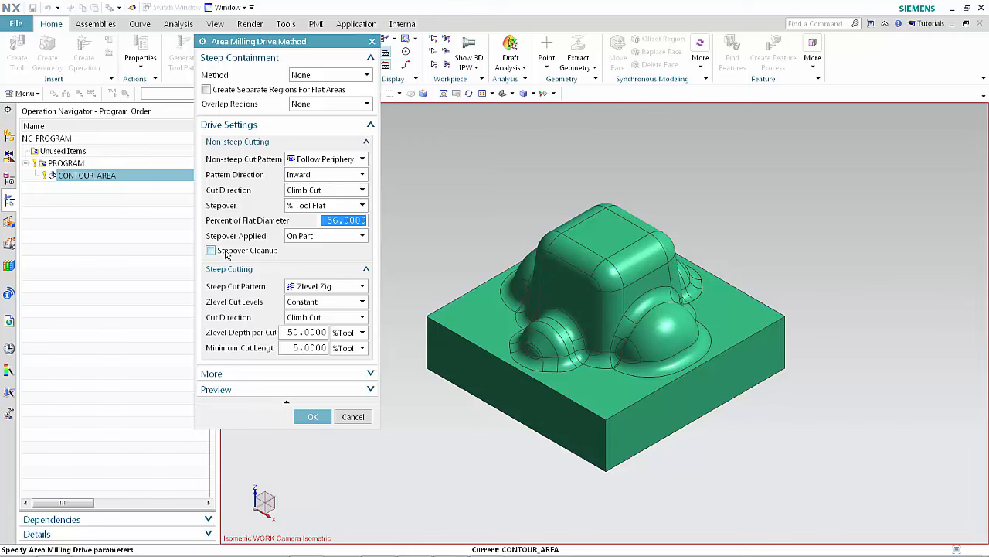
pyautogui.click(210, 250)
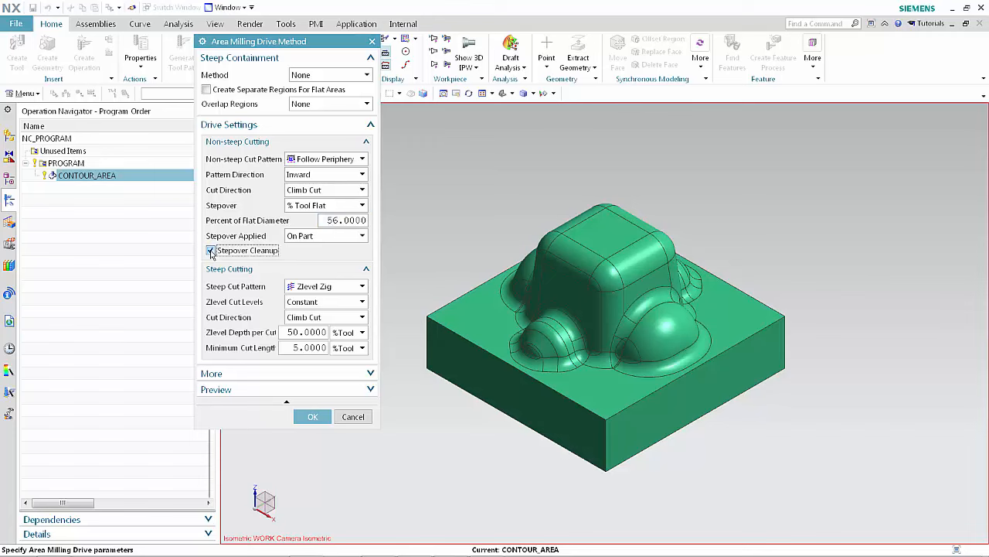
pyautogui.click(211, 250)
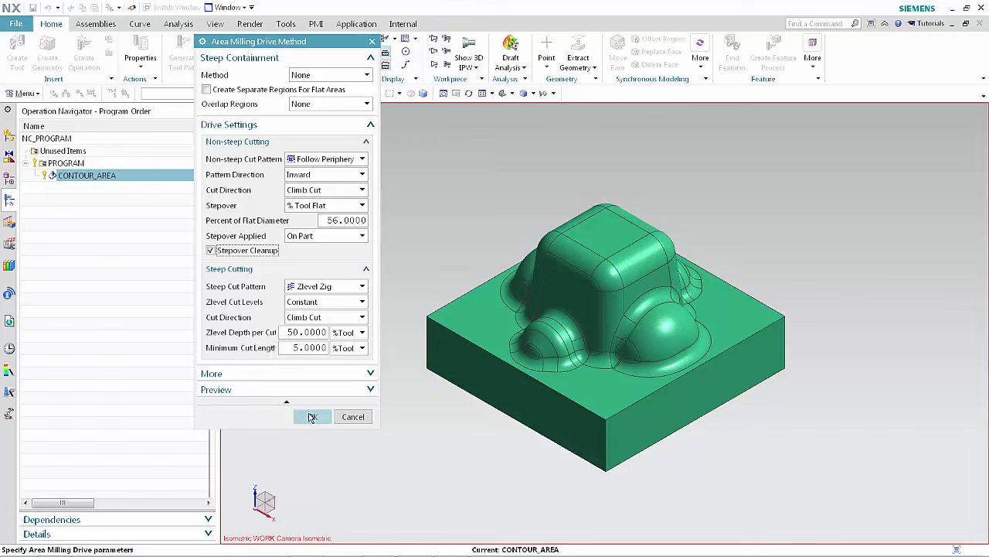
pyautogui.click(313, 417)
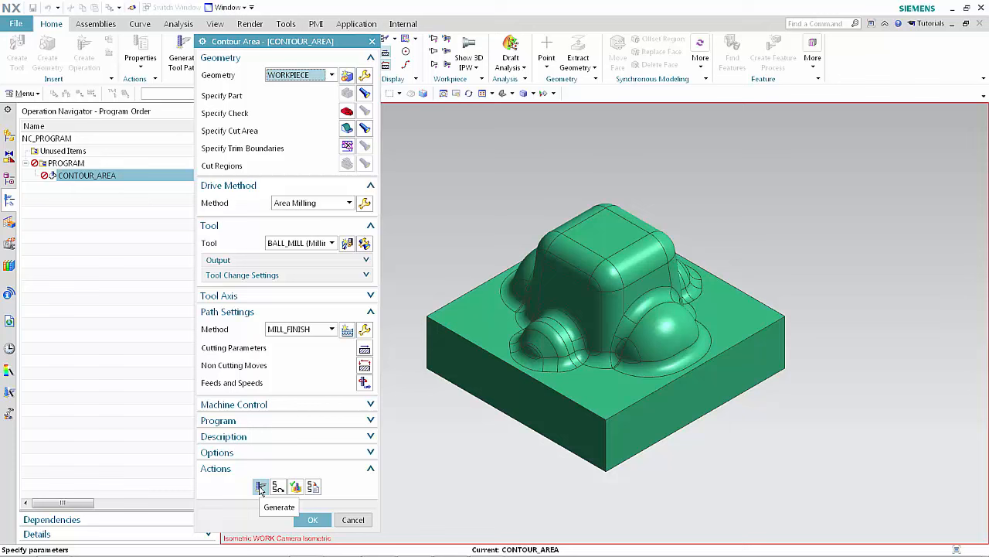
# - Regenerate the CONTOUR_AREA toolpath with the added stepover cleanup passes
pyautogui.click(260, 485)
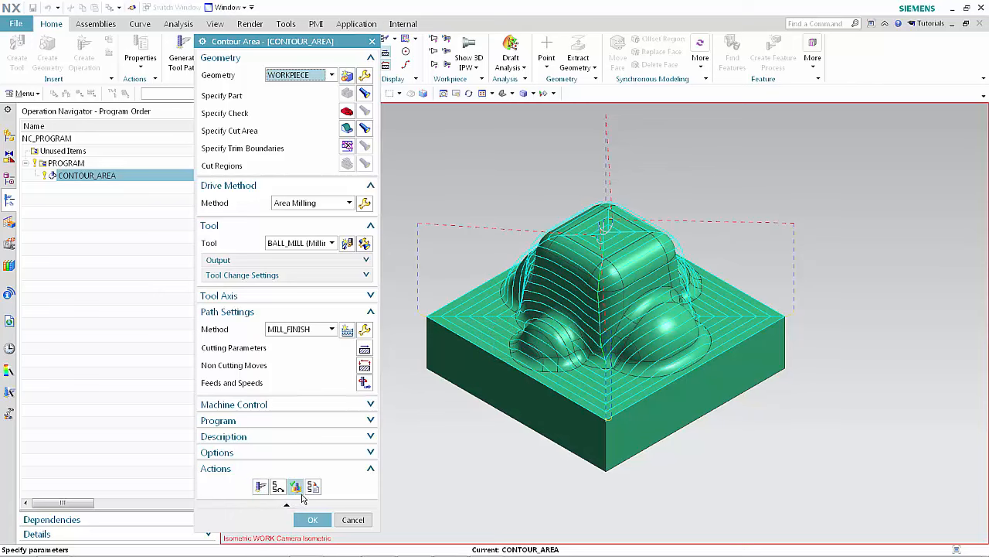
pyautogui.moveTo(295, 486)
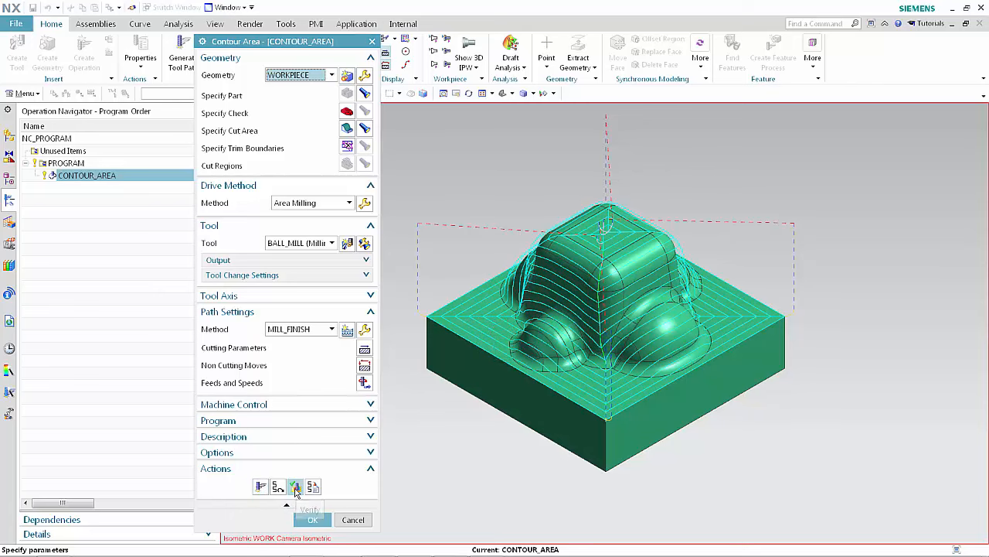
# - Verify the regenerated toolpath with a 3D Dynamic simulation, then accept the CONTOUR_AREA operation
pyautogui.click(295, 485)
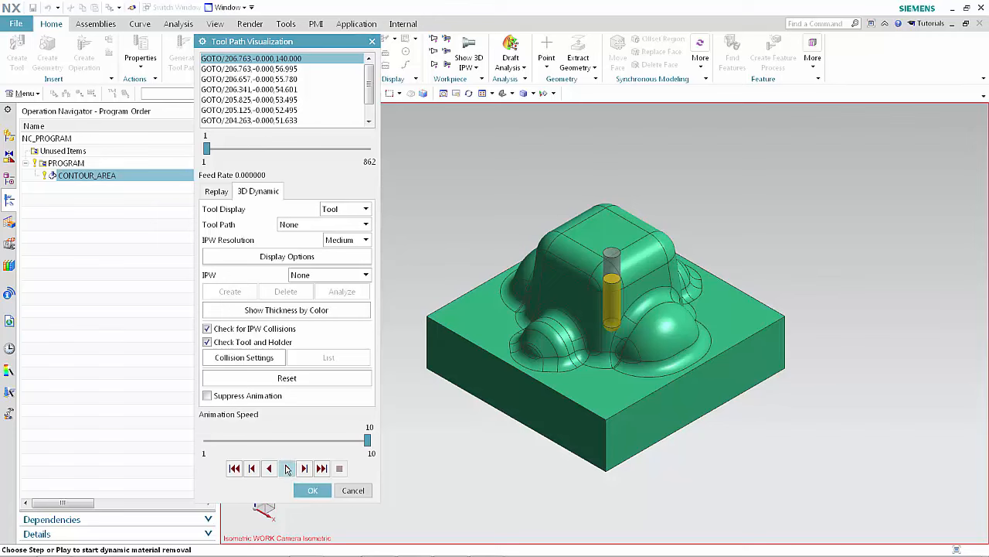
pyautogui.click(288, 466)
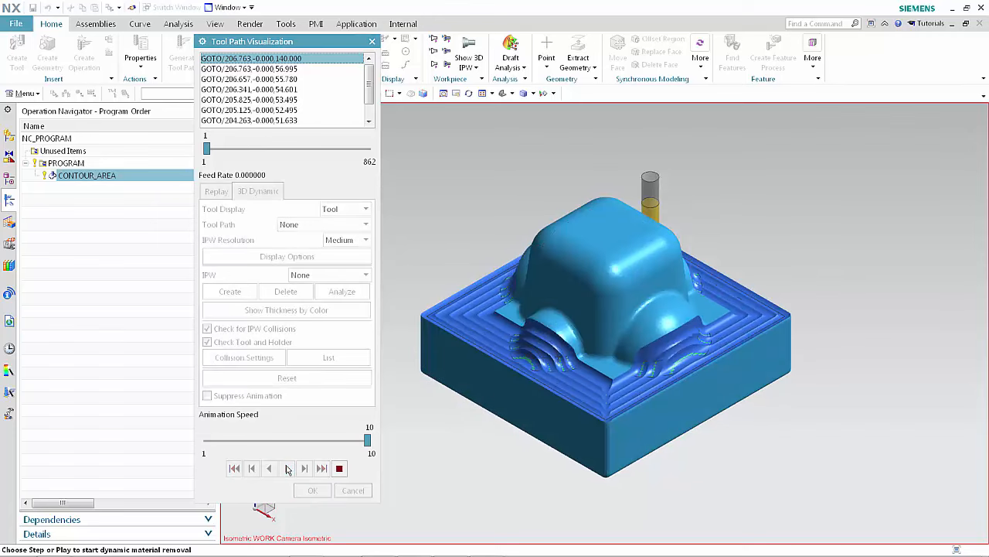
pyautogui.click(303, 467)
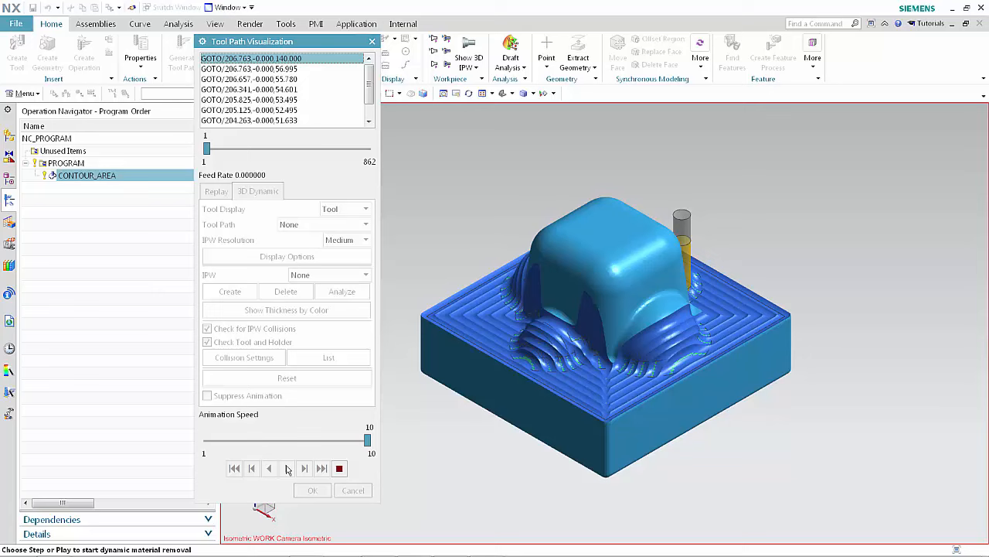
pyautogui.click(303, 467)
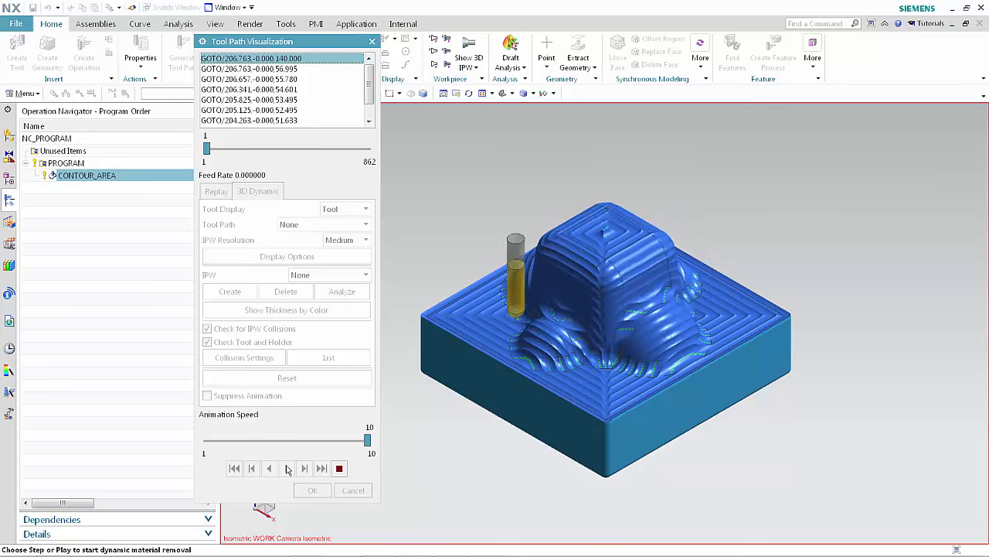
pyautogui.click(303, 467)
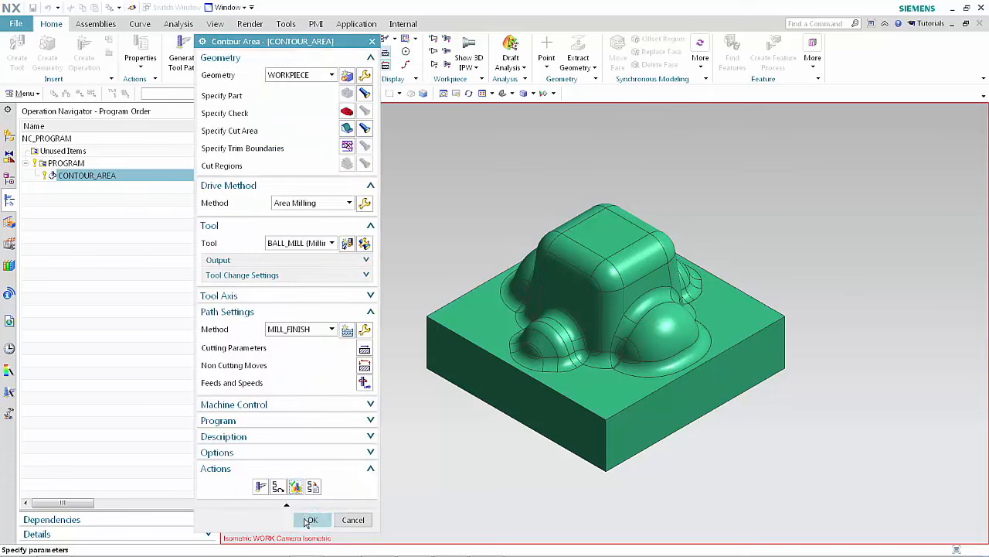
pyautogui.click(309, 519)
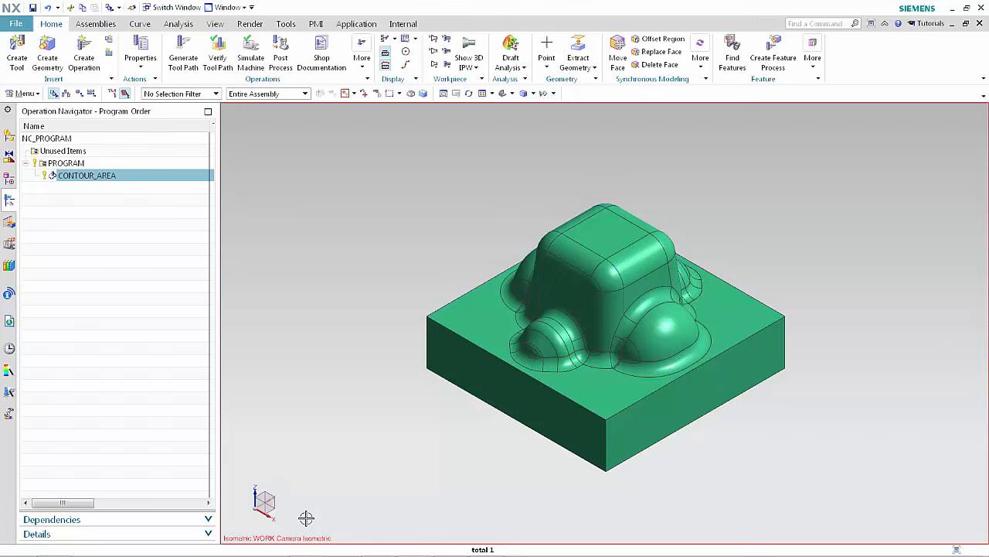